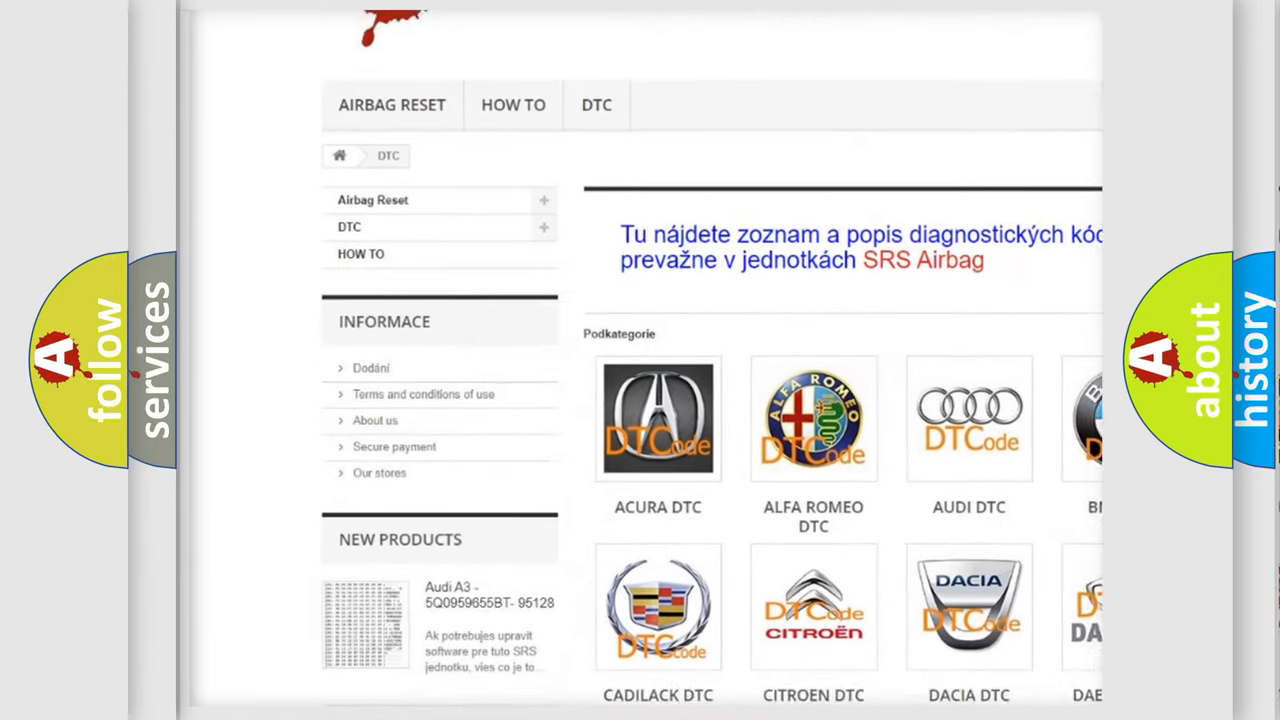
{"action": "scroll", "scroll_direction": "down", "scroll_amount": 3}
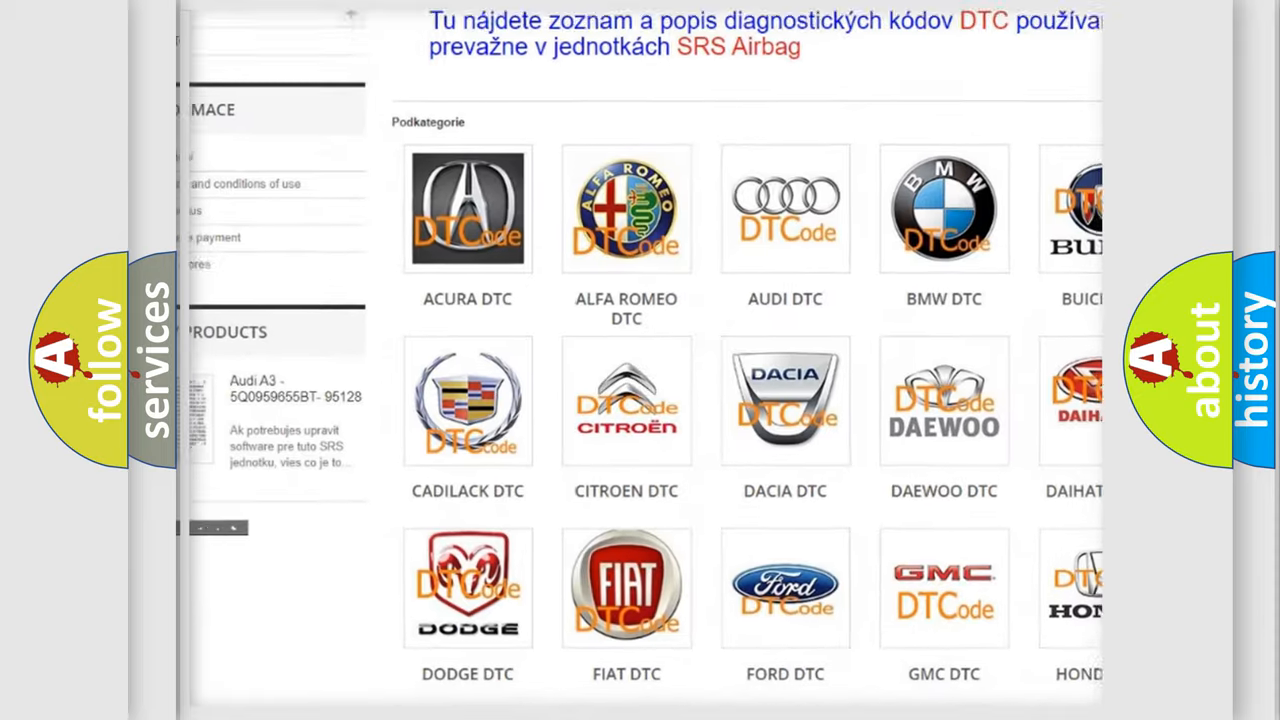